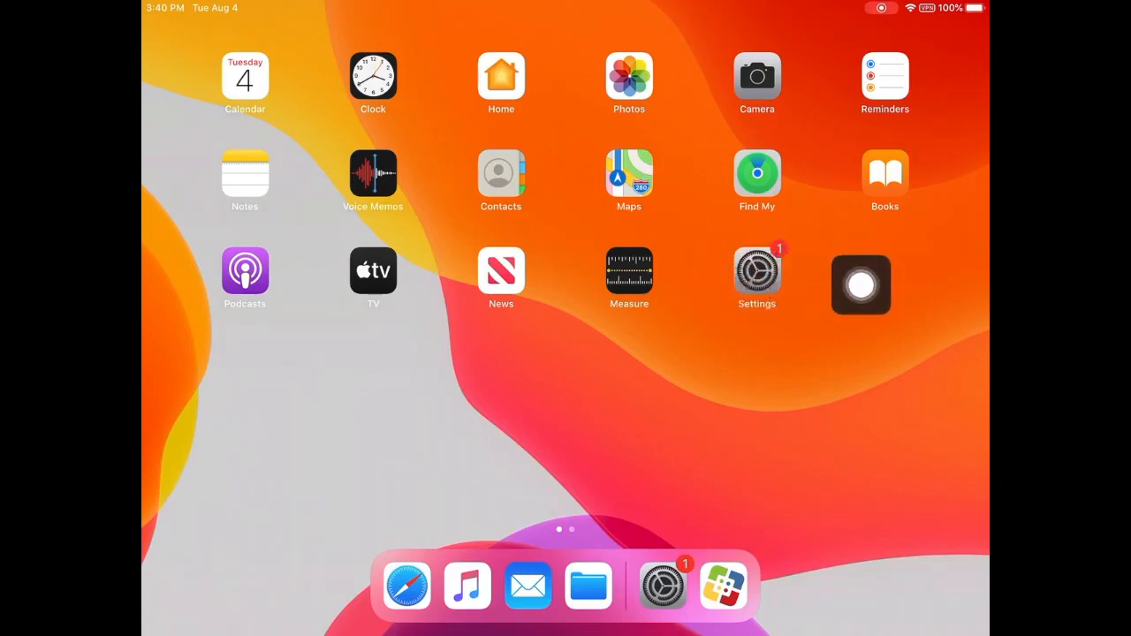
Open Settings from the Home Screen to reach the empty Apple ID sign-in form.
click(756, 269)
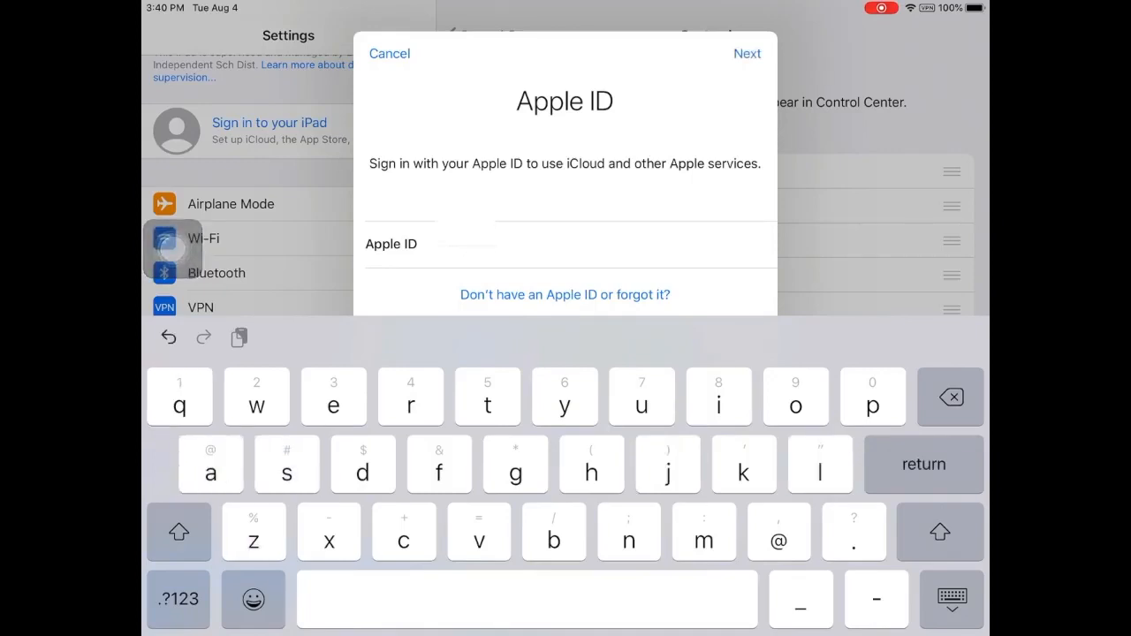
Enter the district Apple ID email ending in d.org and submit it.
click(575, 244)
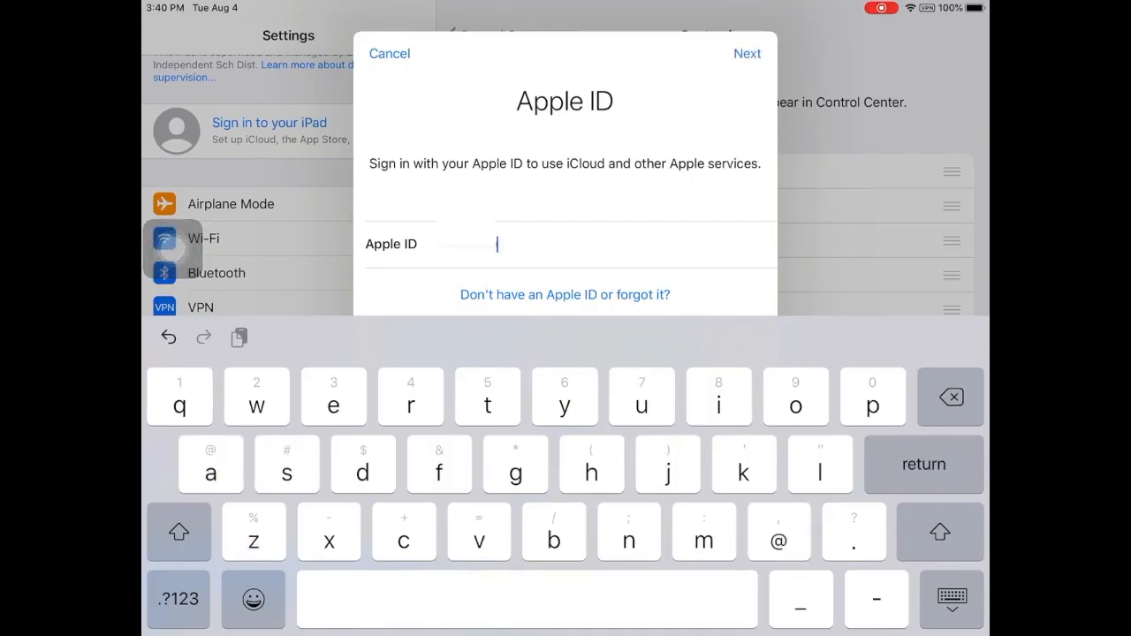
text(epis)
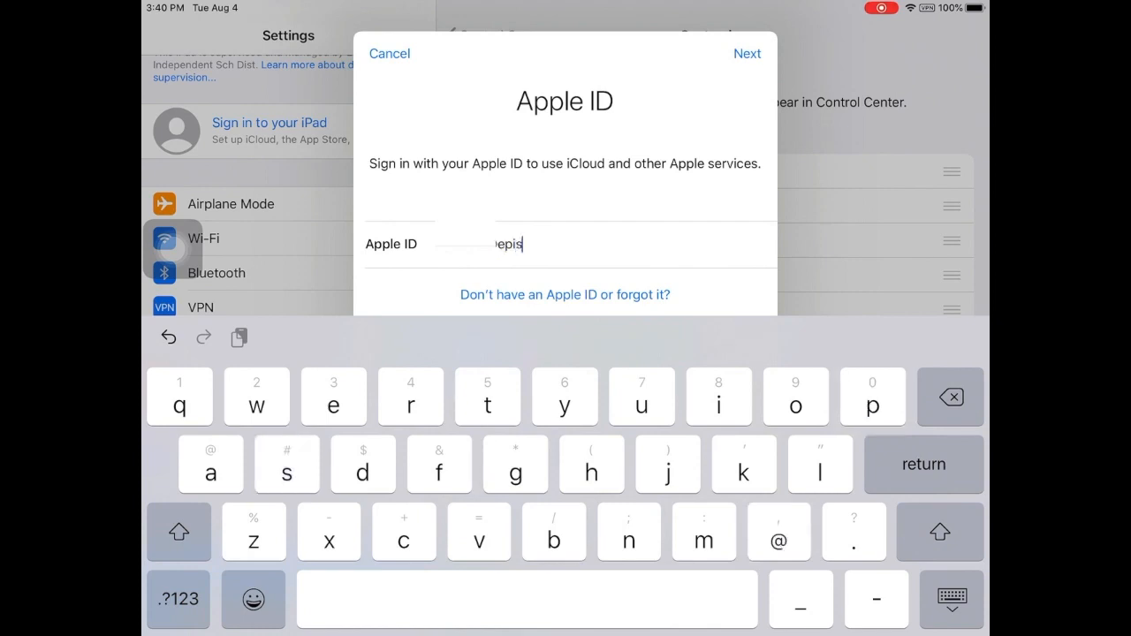
text(d.org)
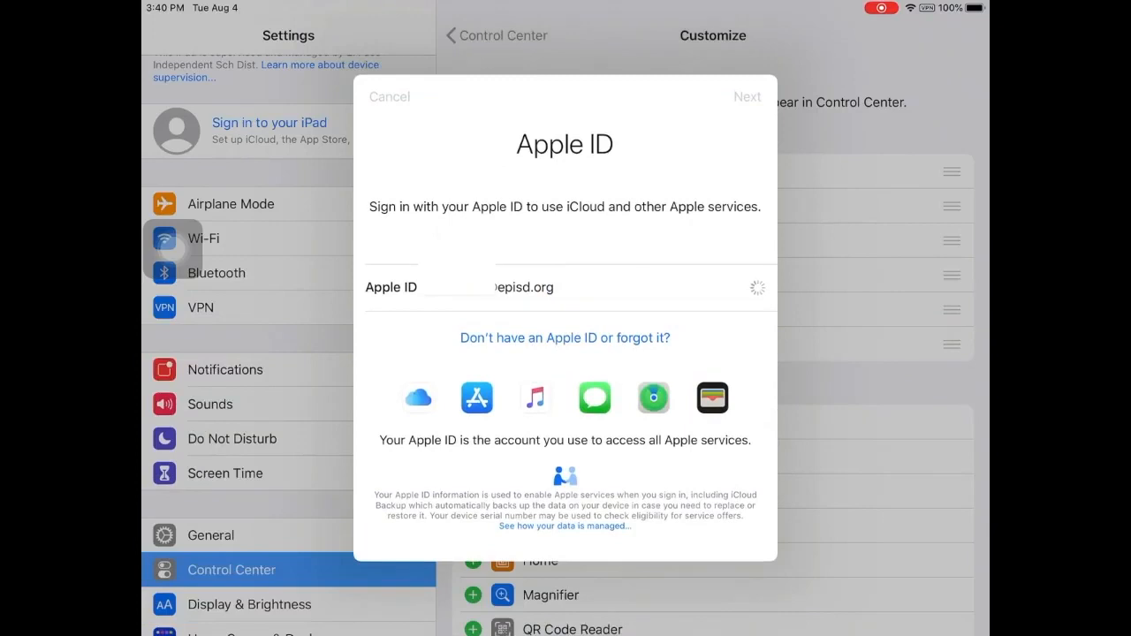
click(747, 96)
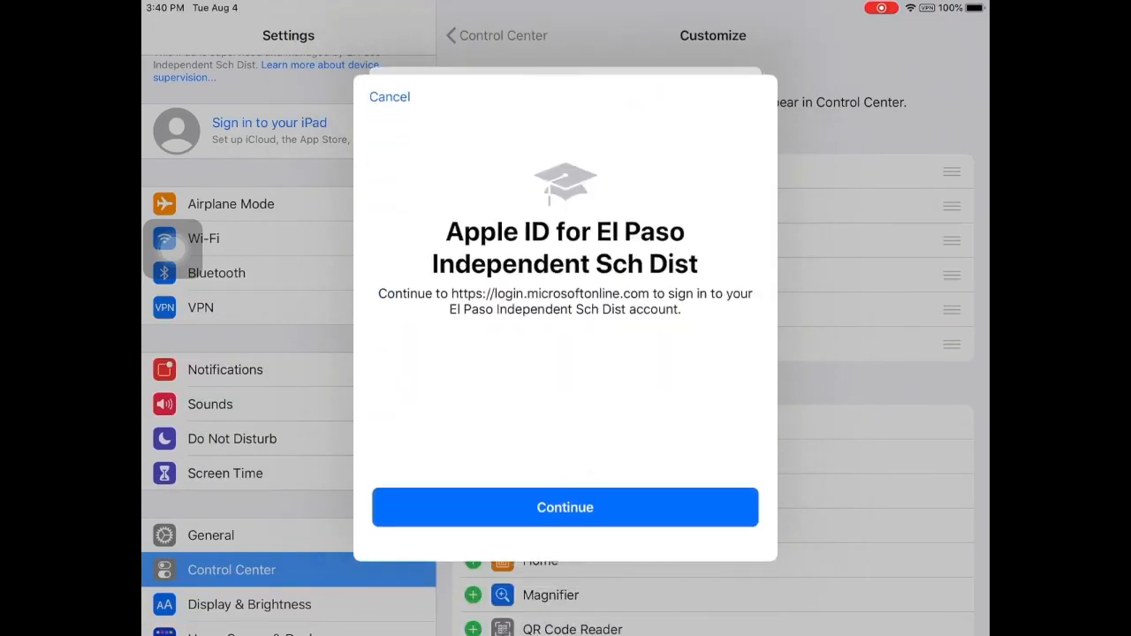
Continue to the district's login.microsoftonline.com password page.
click(565, 507)
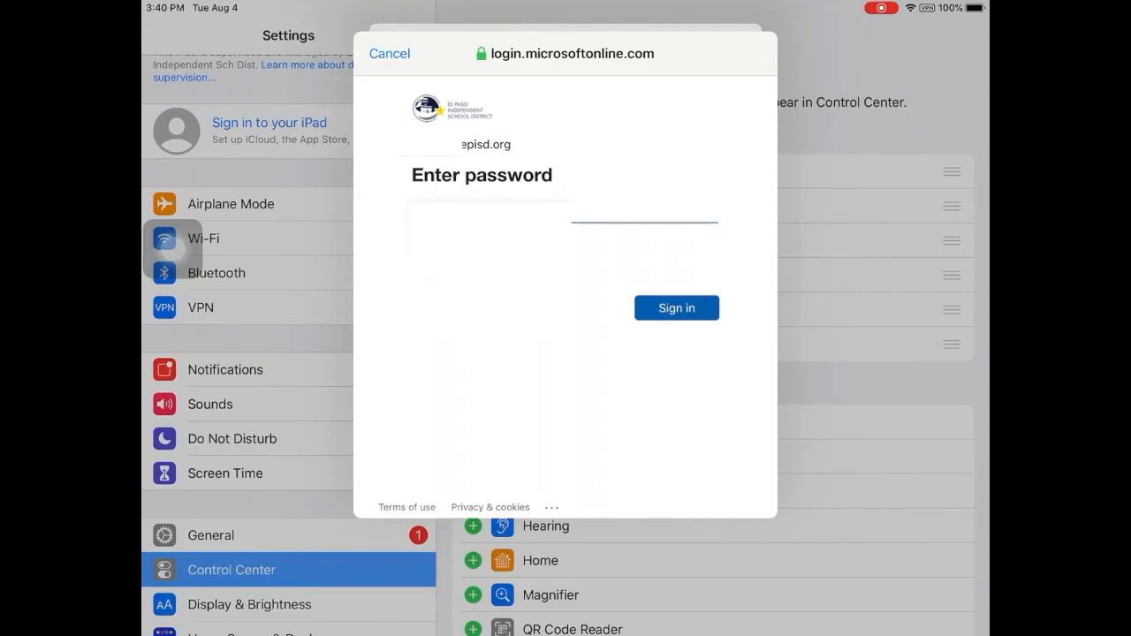
Sign in with the password, tick 'Don't show this again', and choose Yes to stay signed in.
click(676, 308)
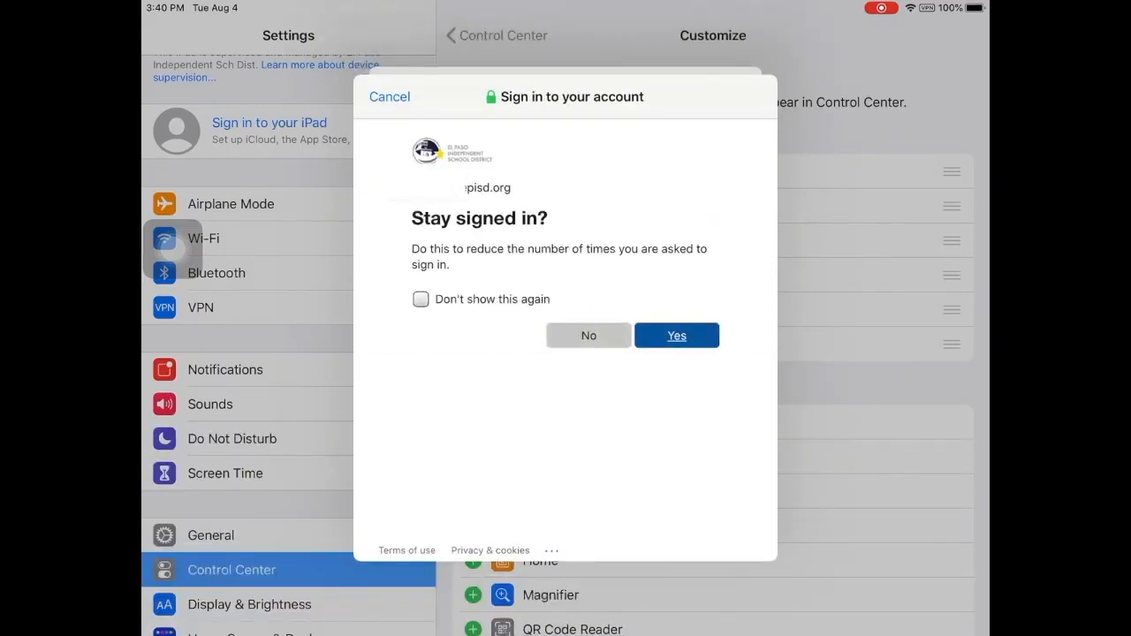
click(421, 298)
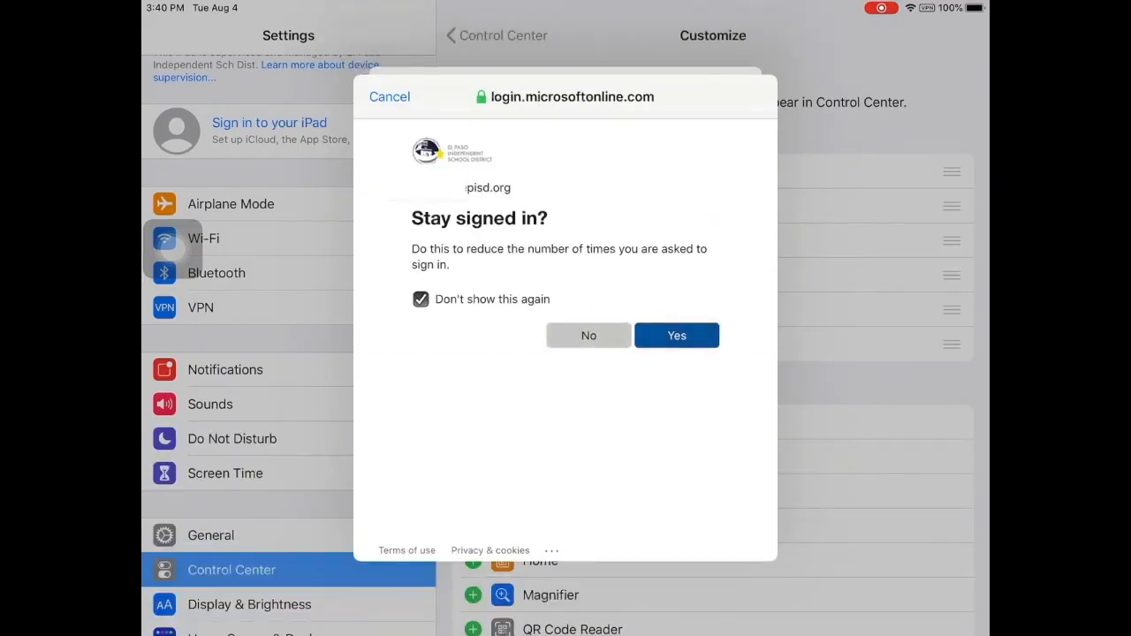
click(677, 335)
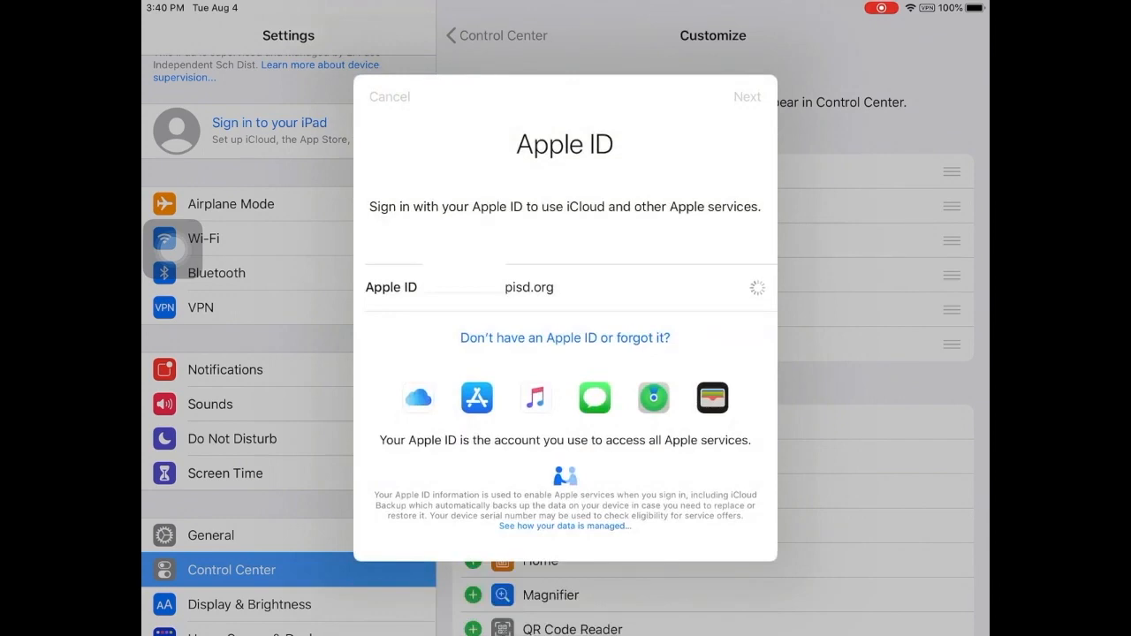
click(747, 96)
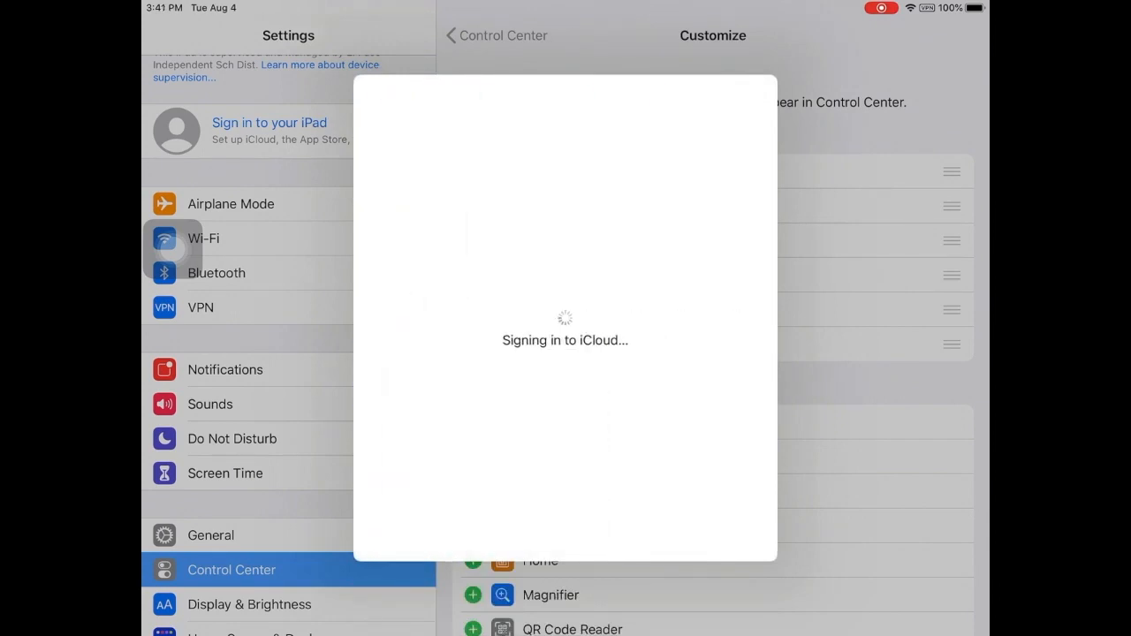